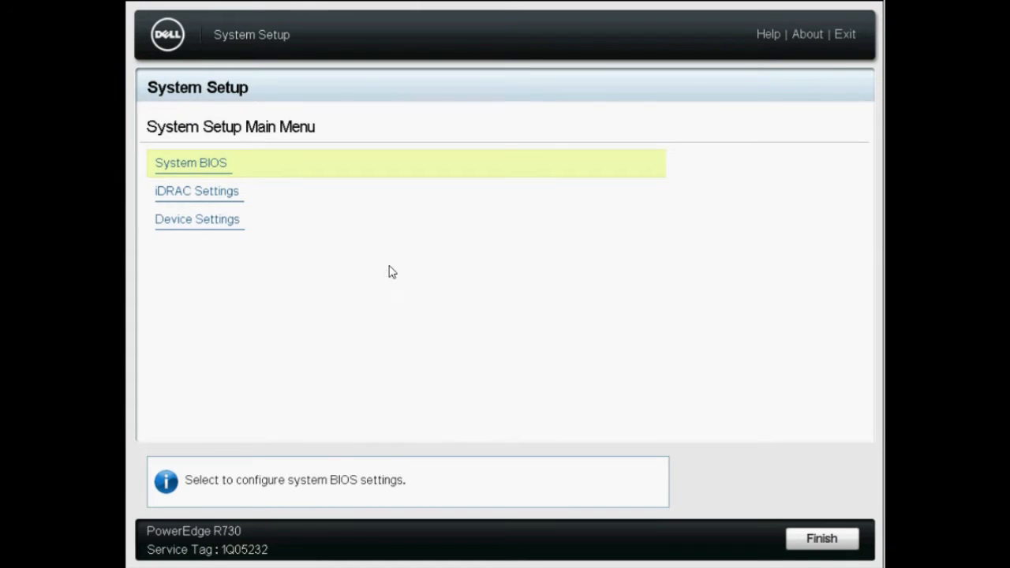
Open Virtual Disk Management in the PERC H730 utility under Device Settings
{"action": "left_click", "coordinate": [197, 219]}
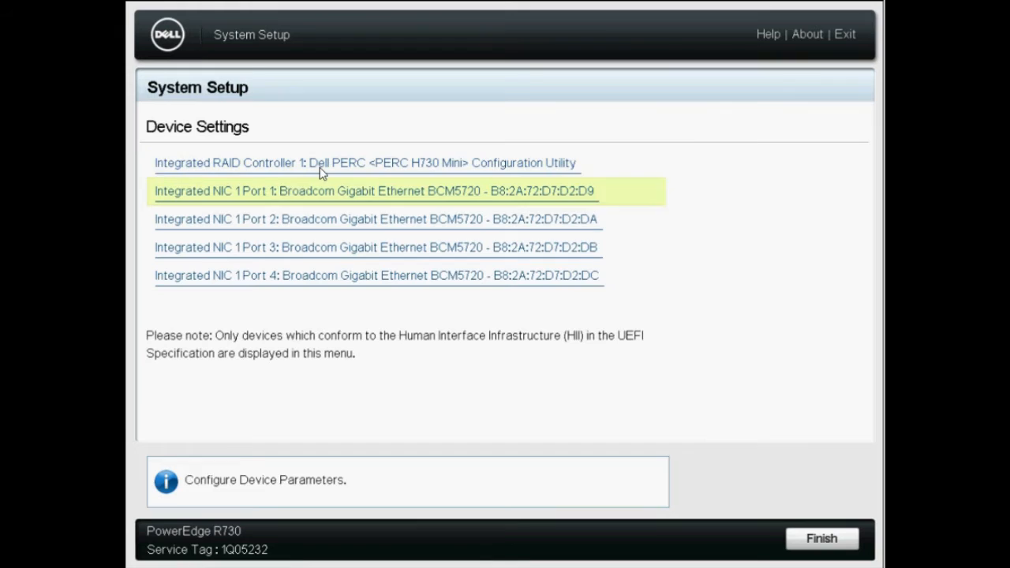
{"action": "left_click", "coordinate": [365, 163]}
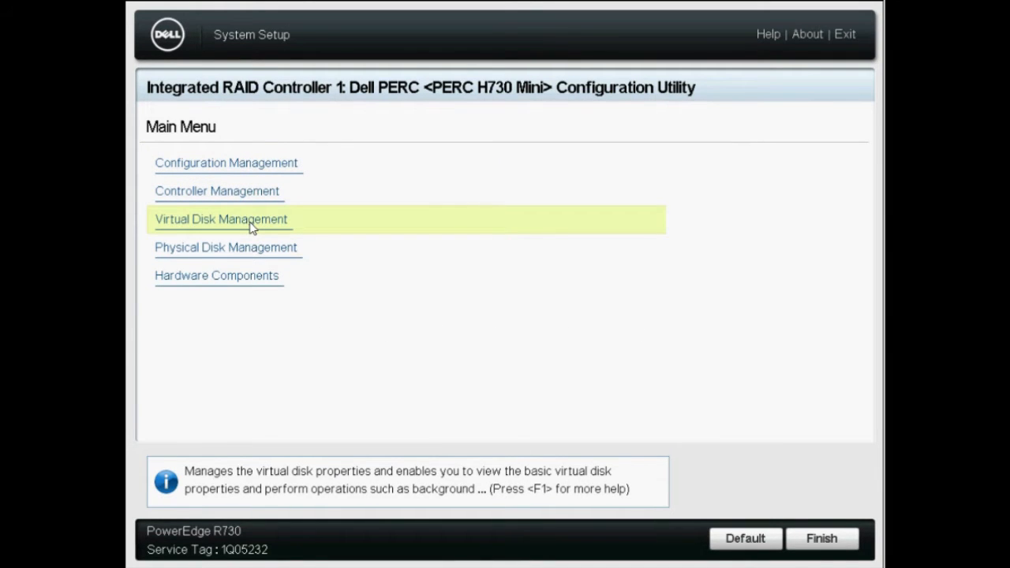
{"action": "left_click", "coordinate": [221, 218]}
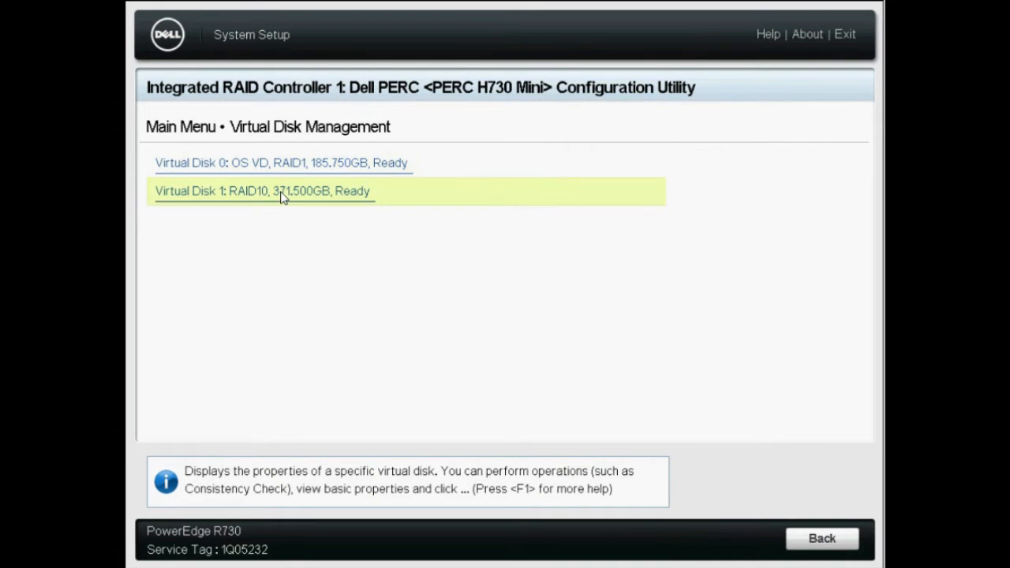
Check the RAID10 virtual disk's four Online SSDs, then return to its properties
{"action": "left_click", "coordinate": [263, 191]}
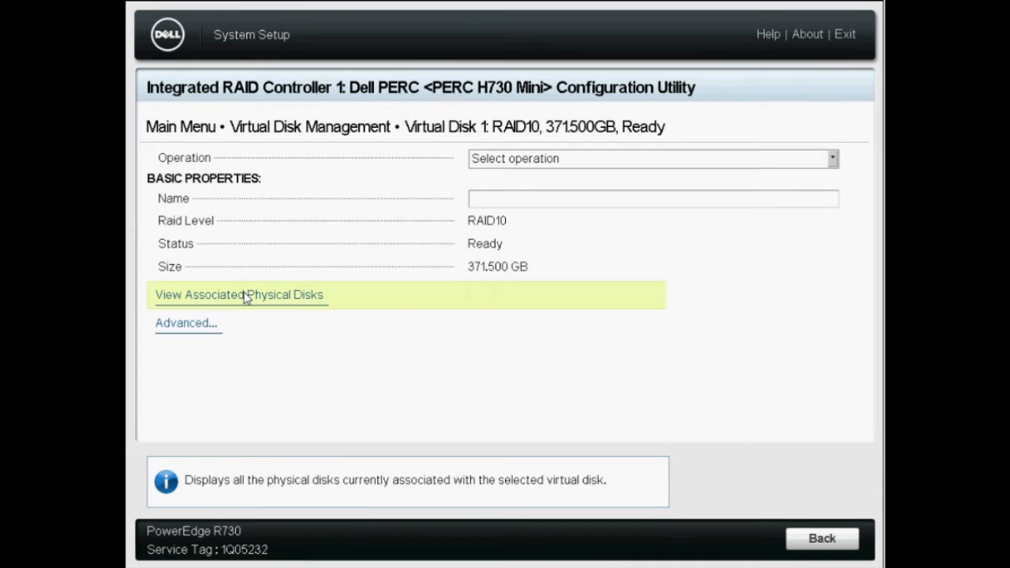
{"action": "left_click", "coordinate": [239, 294]}
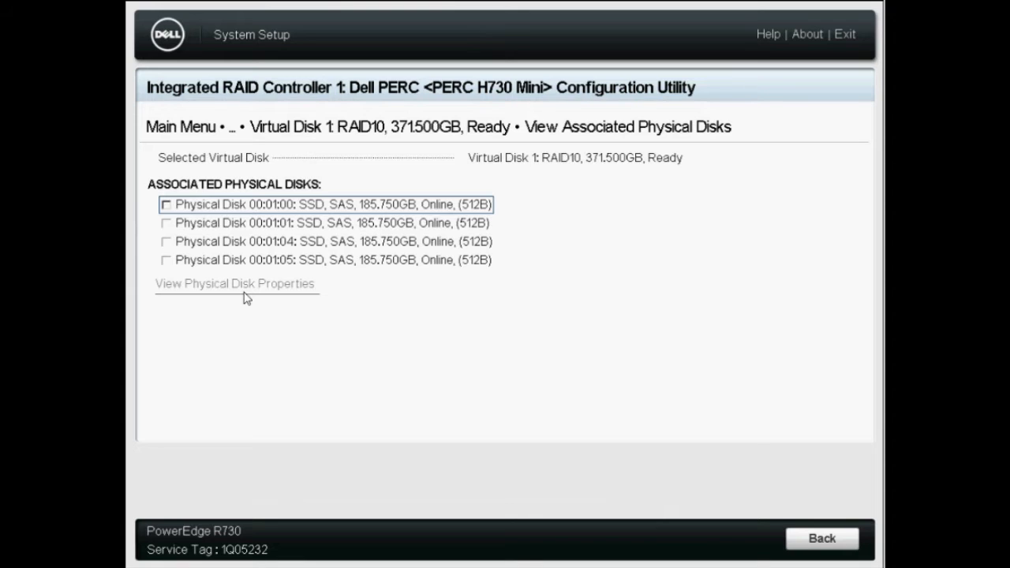
{"action": "left_click", "coordinate": [821, 538]}
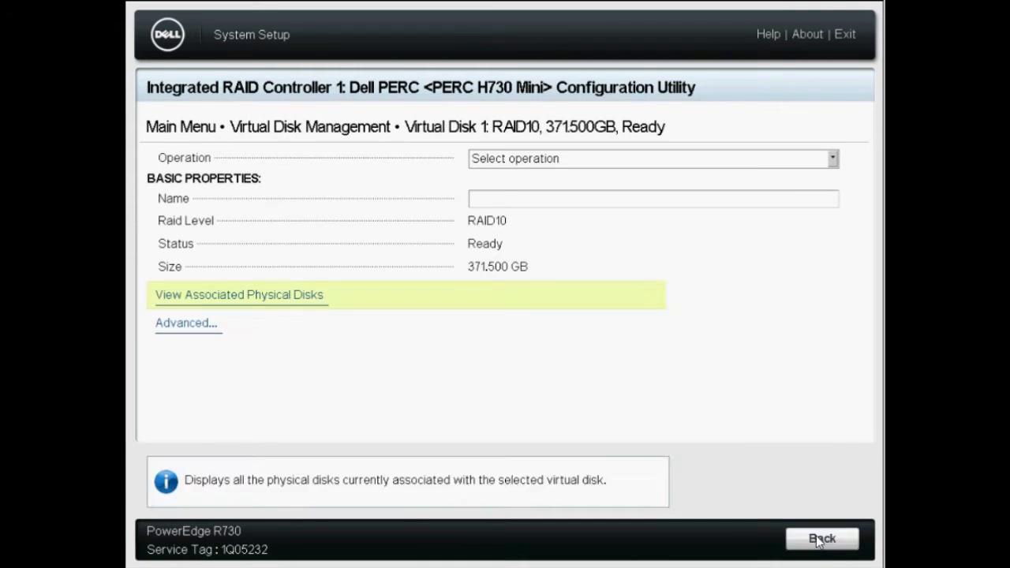
Start Reconfigure Virtual Disks on the RAID10 disk and open Add Physical Disks
{"action": "left_click", "coordinate": [651, 158]}
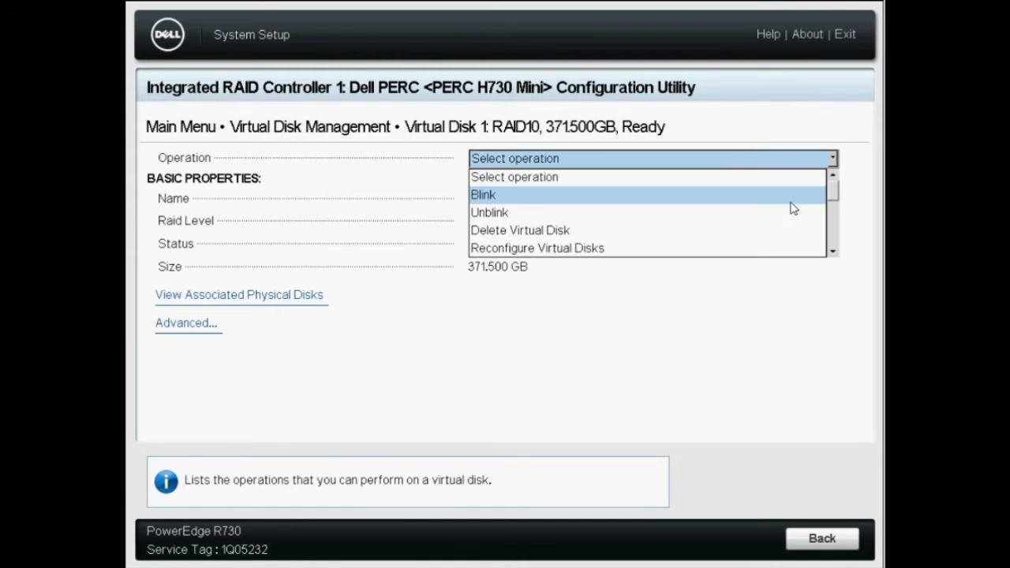
{"action": "left_click", "coordinate": [536, 248]}
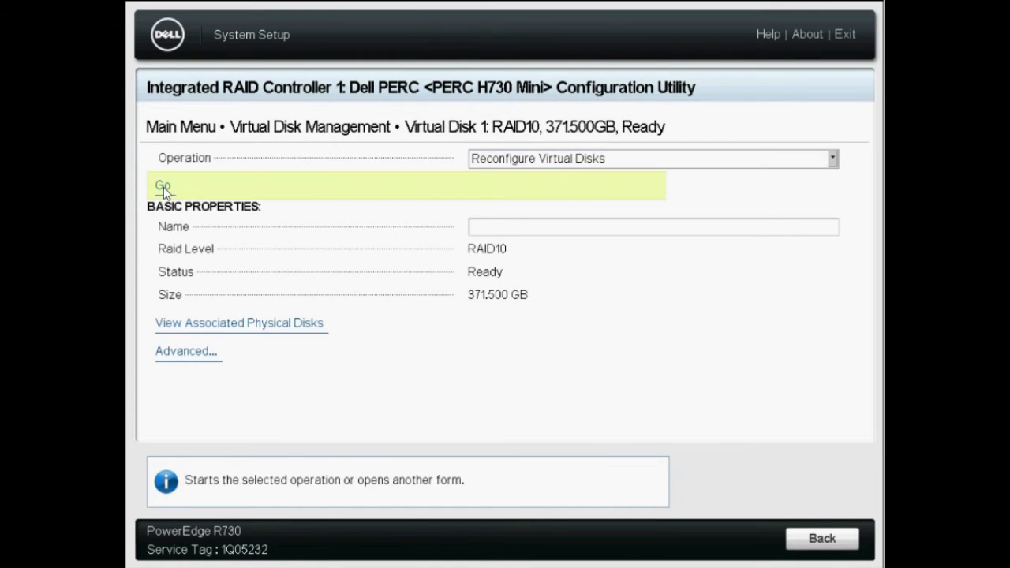
{"action": "left_click", "coordinate": [162, 187]}
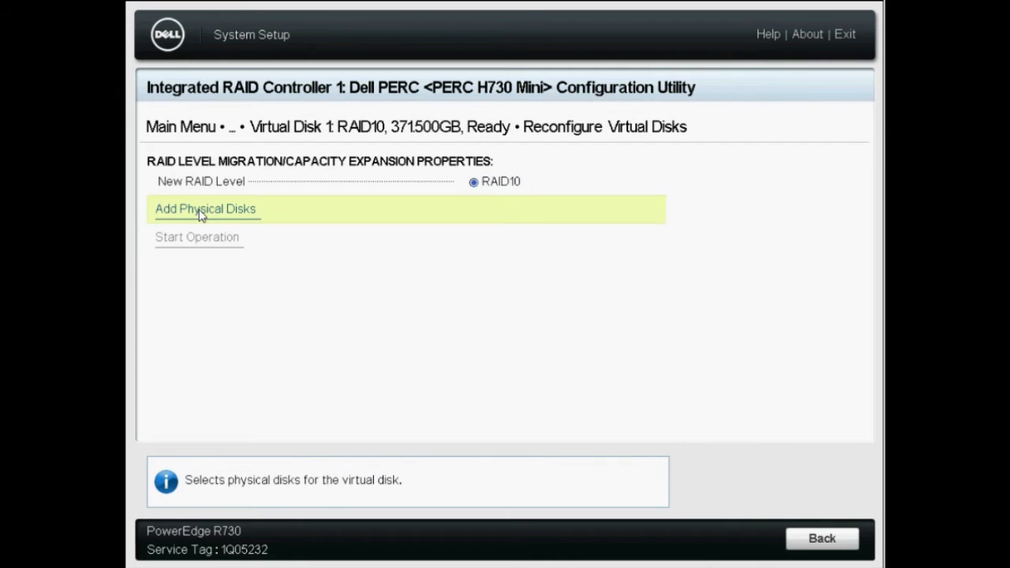
{"action": "left_click", "coordinate": [205, 209]}
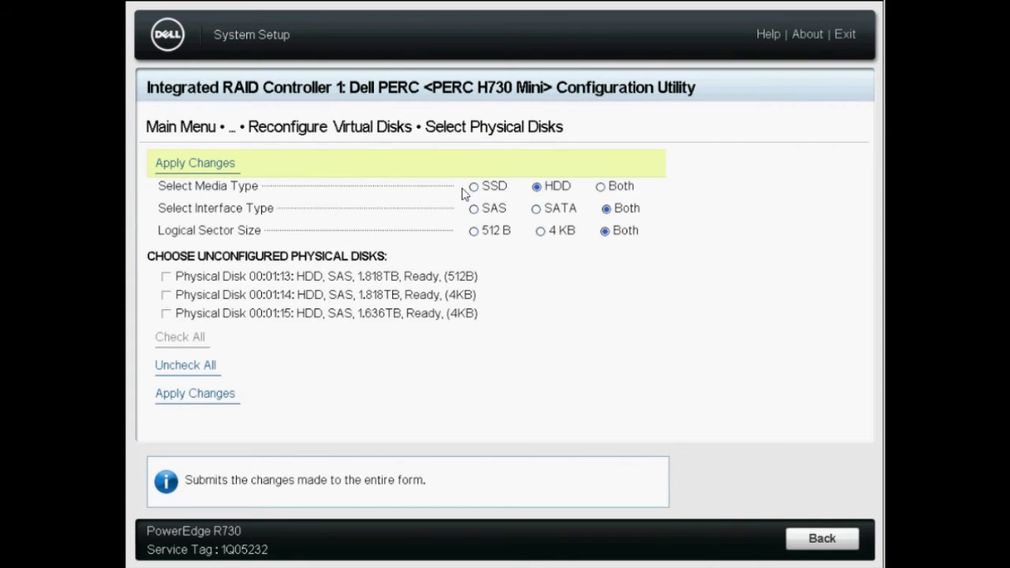
Filter media type to SSD, select SSDs 00:01:06 and 00:01:07, and apply
{"action": "left_click", "coordinate": [474, 185]}
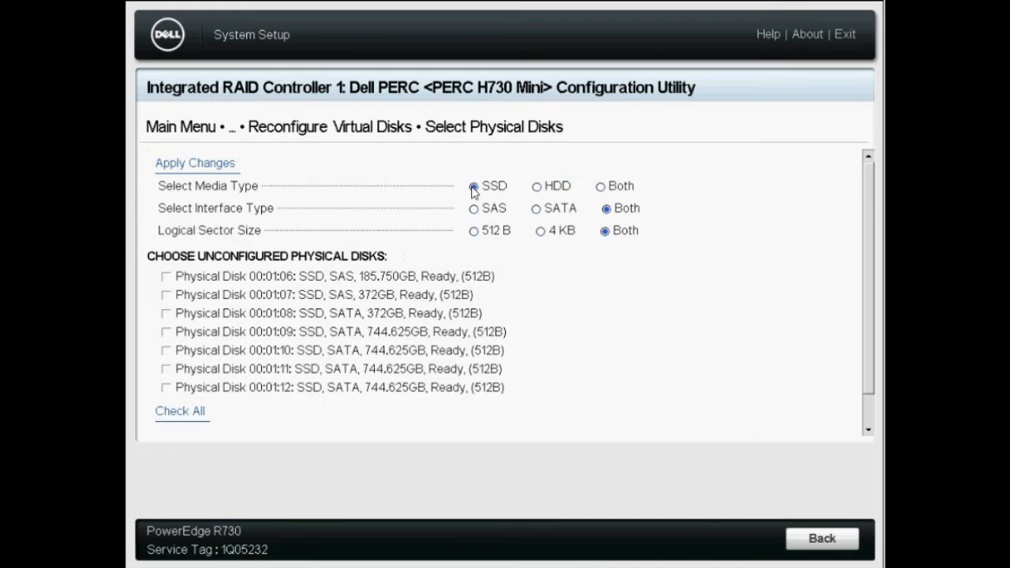
{"action": "left_click", "coordinate": [473, 186]}
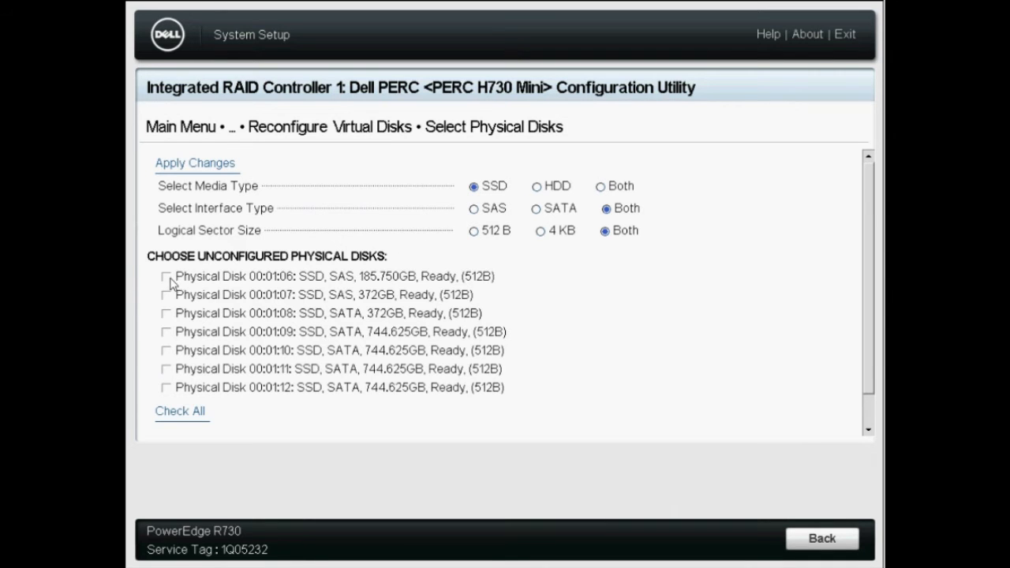
{"action": "left_click", "coordinate": [166, 276]}
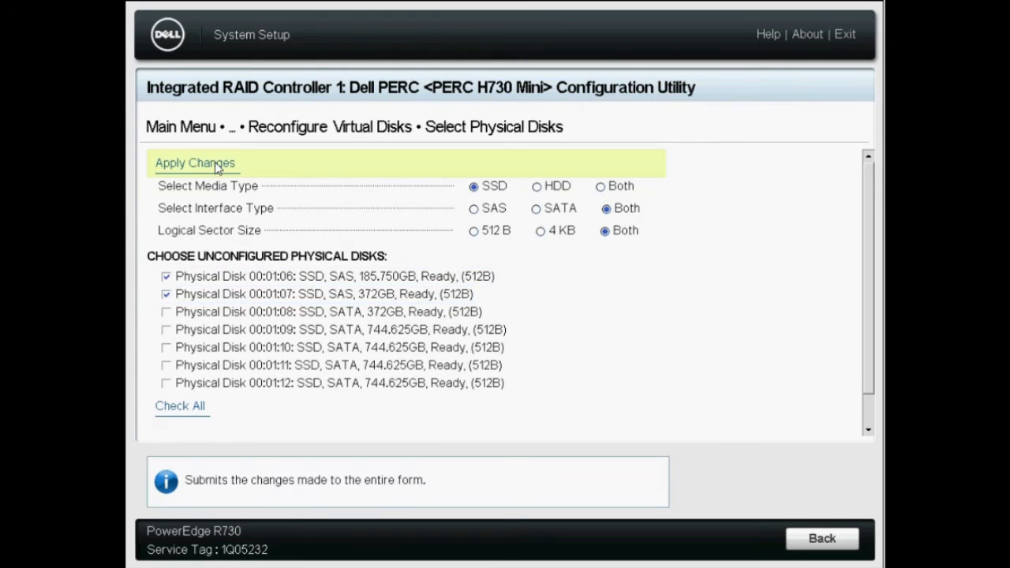
{"action": "left_click", "coordinate": [195, 163]}
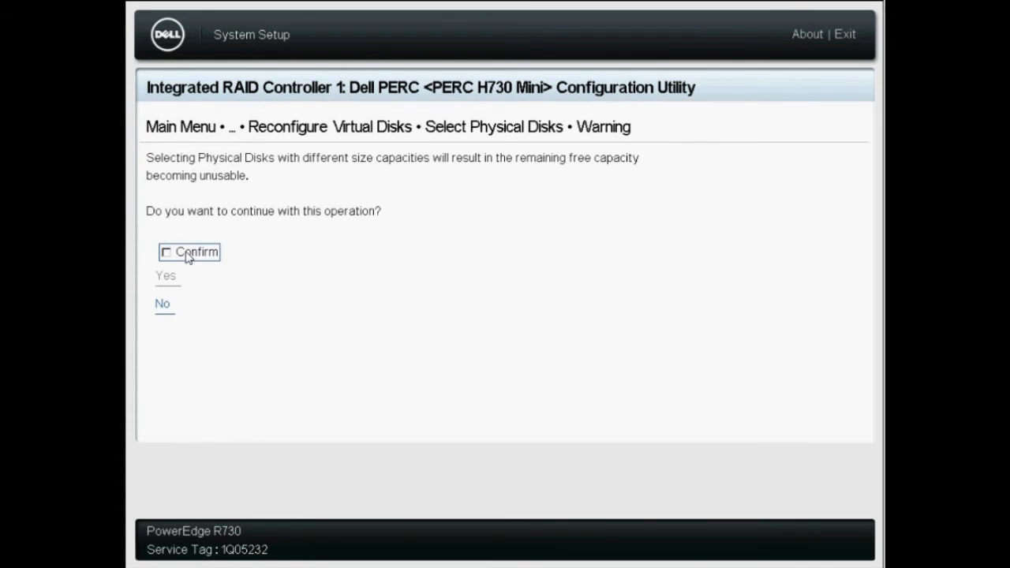
Confirm the mismatched-capacity warning and dismiss the success message
{"action": "left_click", "coordinate": [166, 252]}
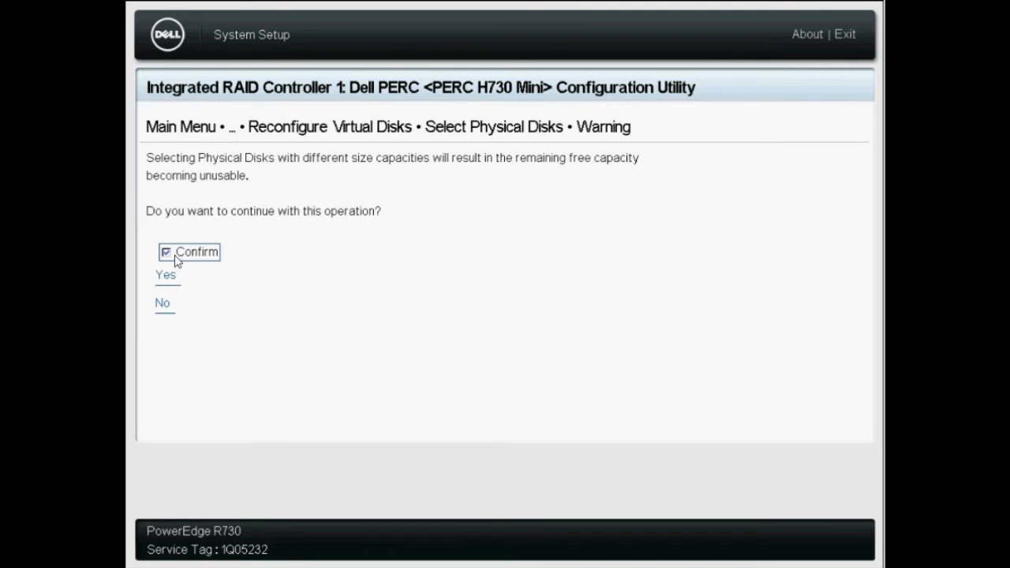
{"action": "left_click", "coordinate": [165, 275]}
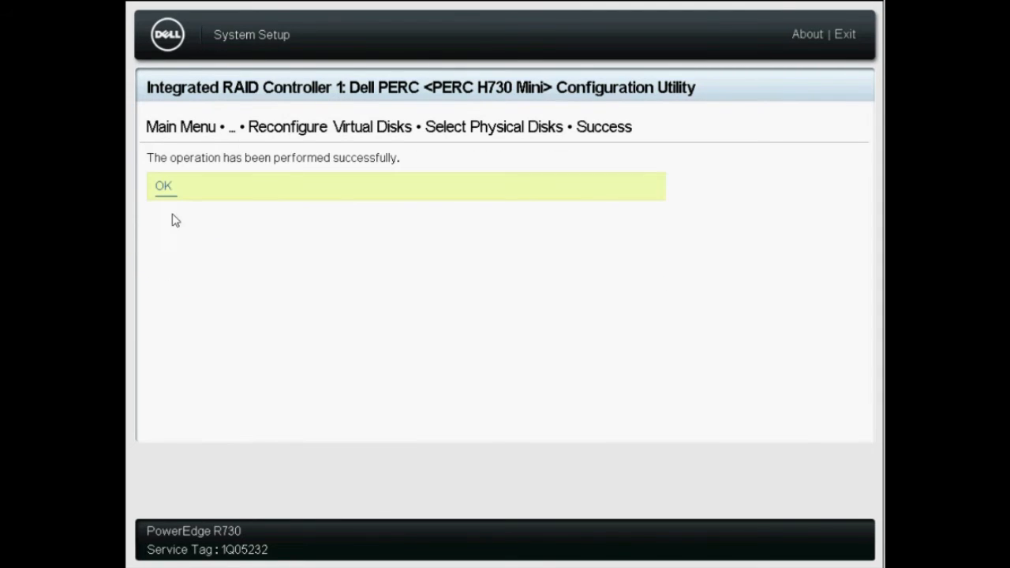
{"action": "mouse_move", "coordinate": [172, 193]}
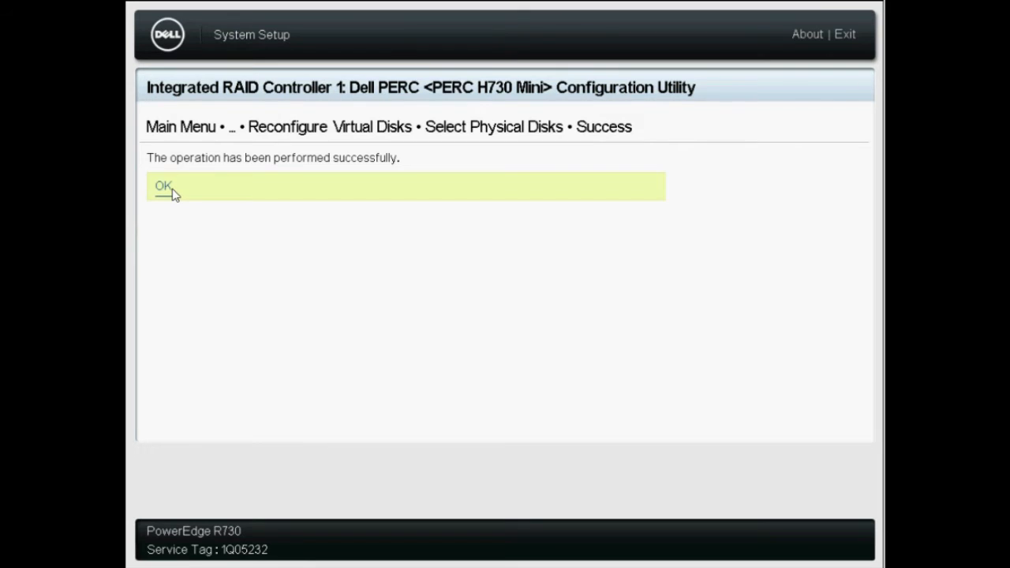
{"action": "left_click", "coordinate": [163, 185]}
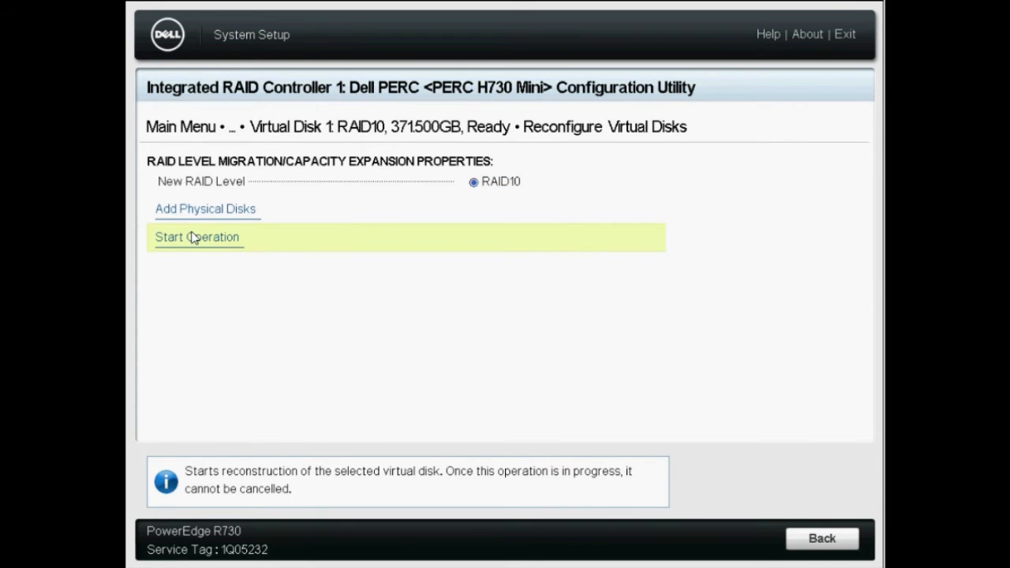
Start the RAID10 reconstruction with the new SSDs and acknowledge the message
{"action": "left_click", "coordinate": [197, 237]}
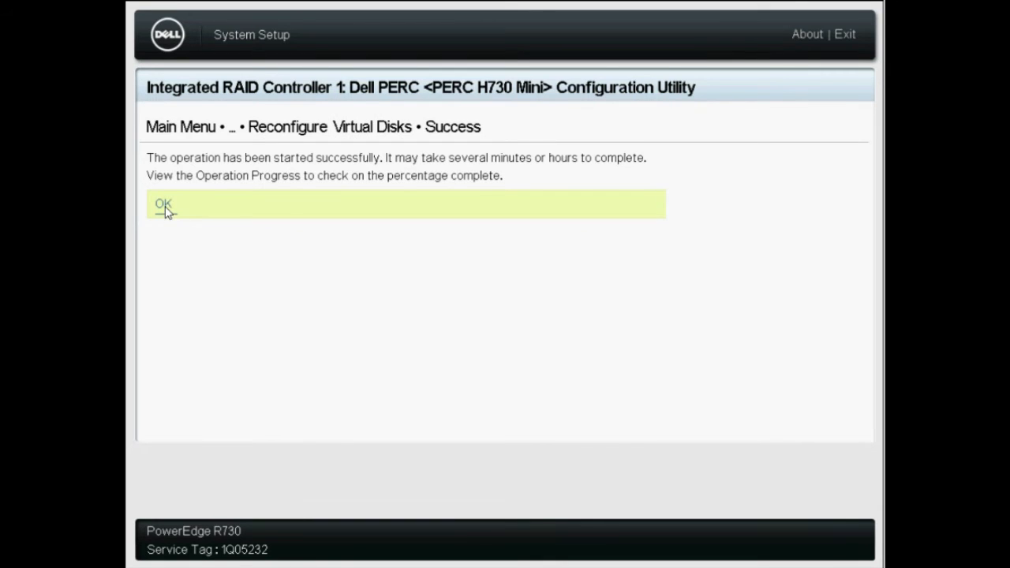
{"action": "left_click", "coordinate": [162, 204]}
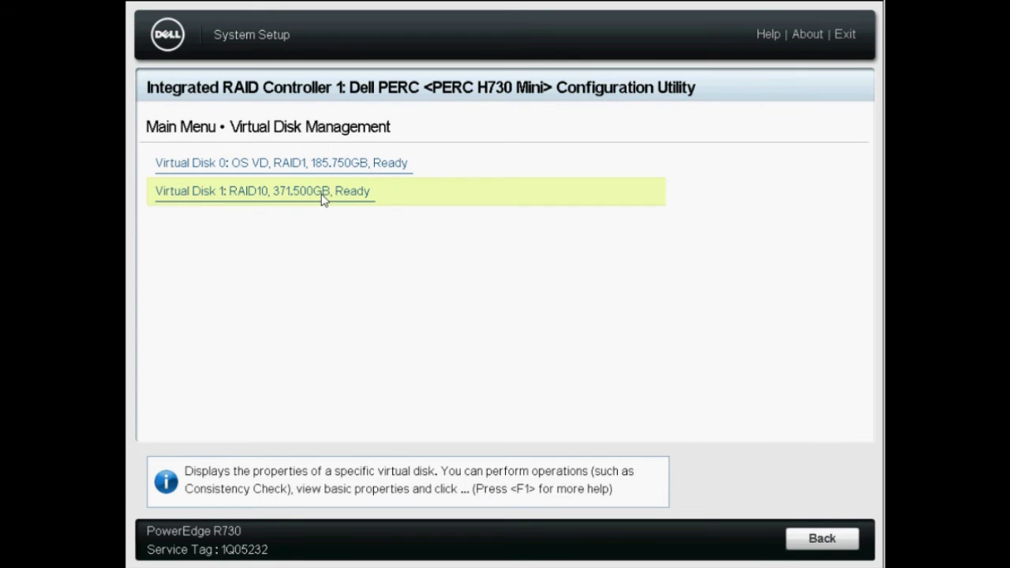
Return from the virtual disk list to the PERC H730 Main Menu
{"action": "left_click", "coordinate": [244, 191]}
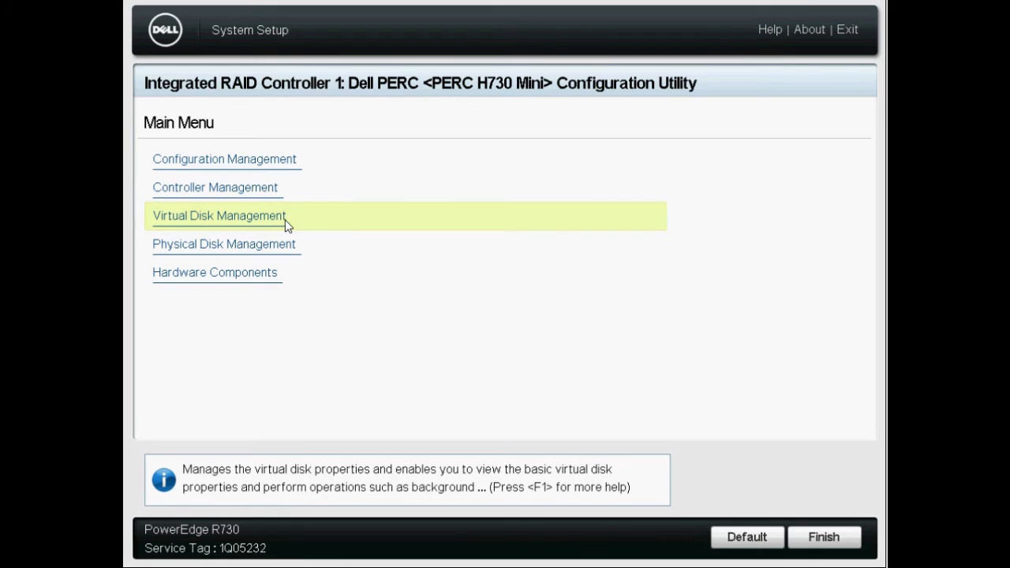
{"action": "mouse_move", "coordinate": [248, 226]}
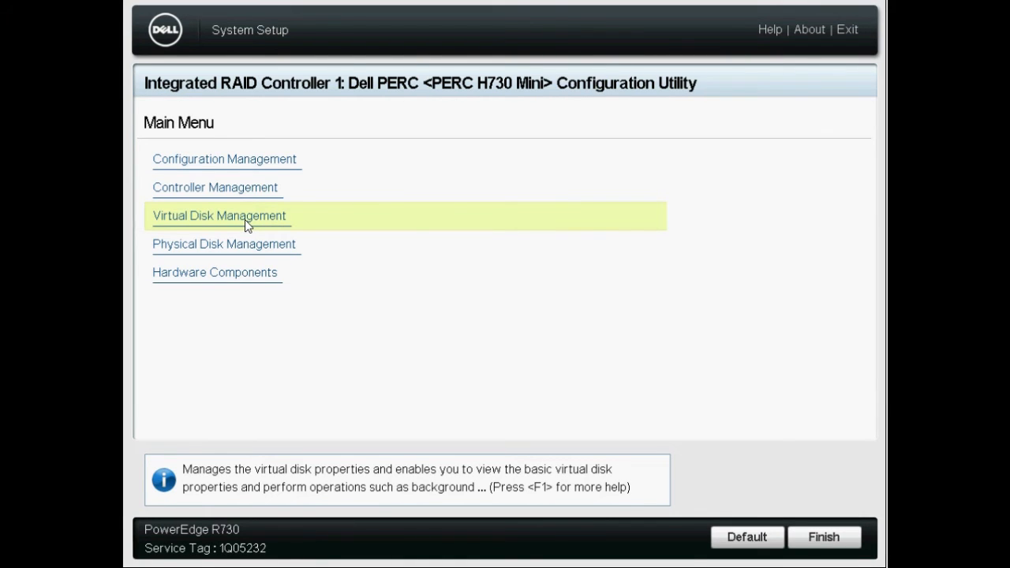
Confirm Virtual Disk 1 shows 557.250GB with six Online SSDs
{"action": "left_click", "coordinate": [218, 215]}
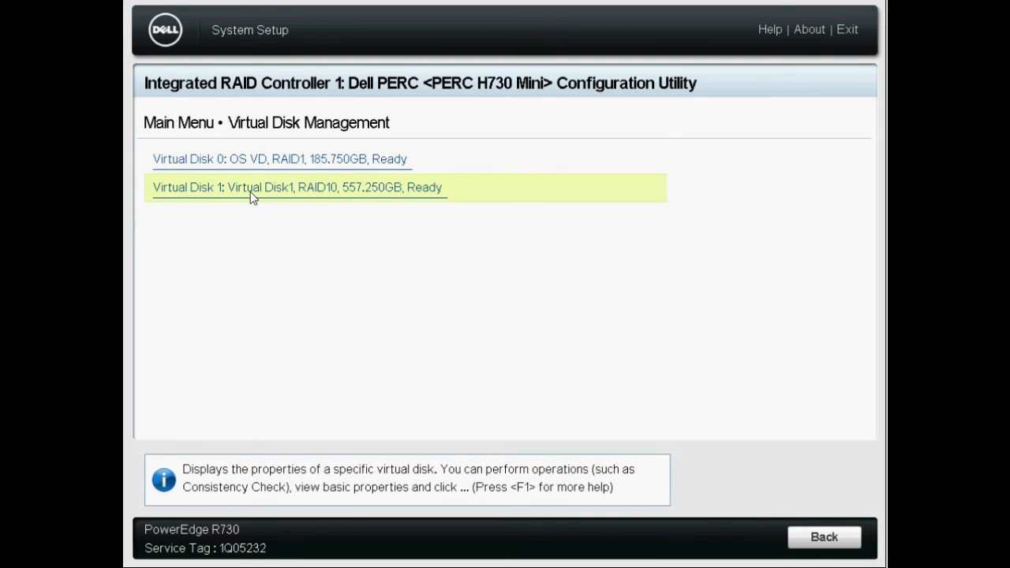
{"action": "left_click", "coordinate": [298, 187]}
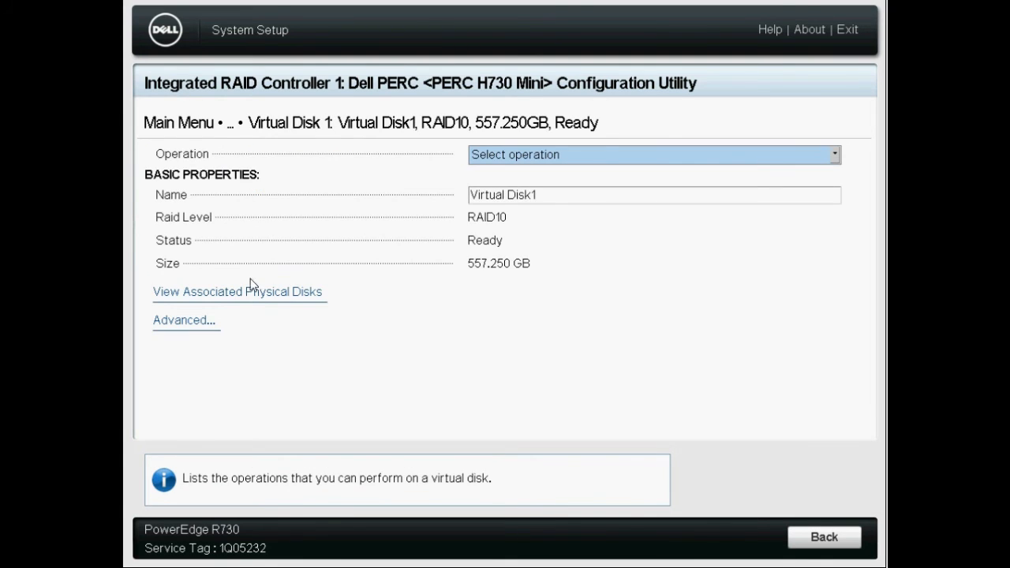
{"action": "mouse_move", "coordinate": [252, 292]}
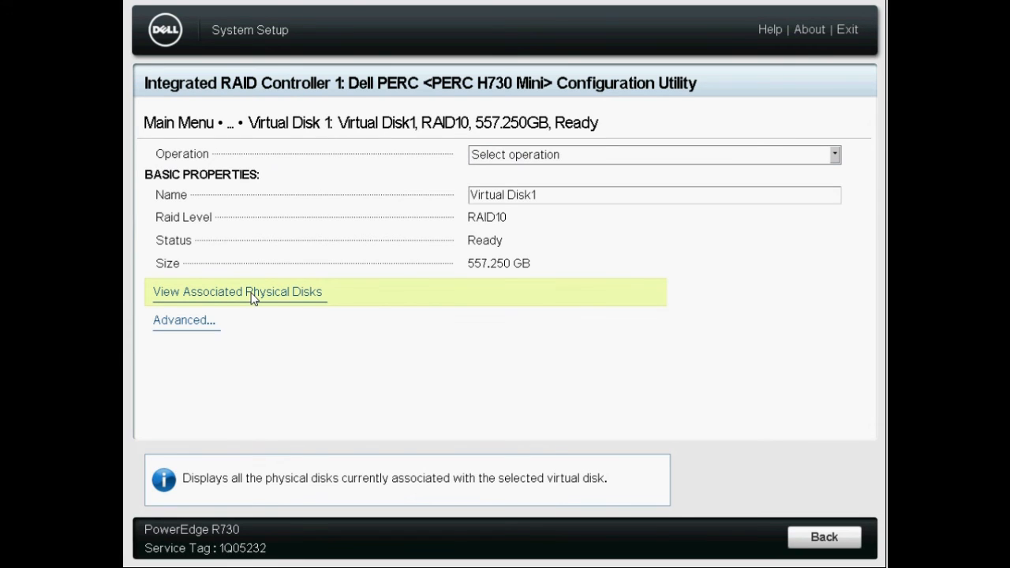
{"action": "left_click", "coordinate": [237, 291]}
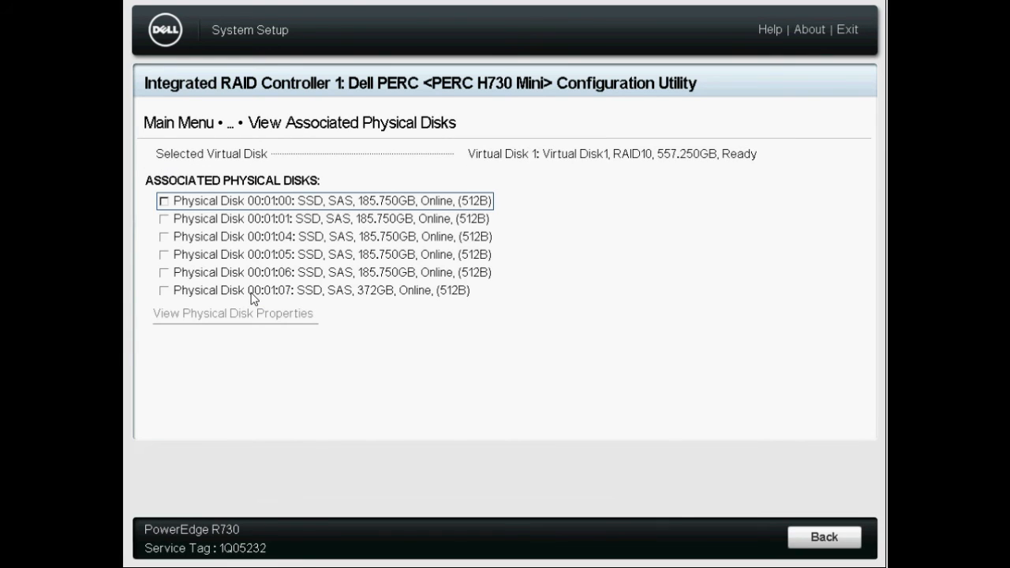